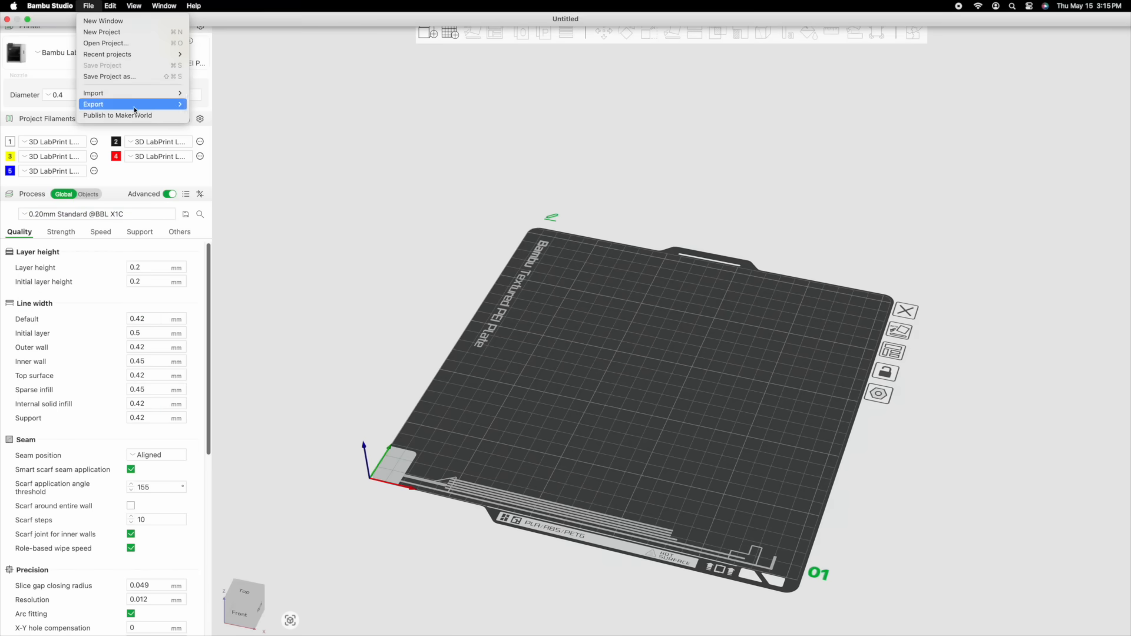
# Apply the TroyMcMillanRC Vase mode process preset and slice the wing as outer wall only
pyautogui.click(93, 93)
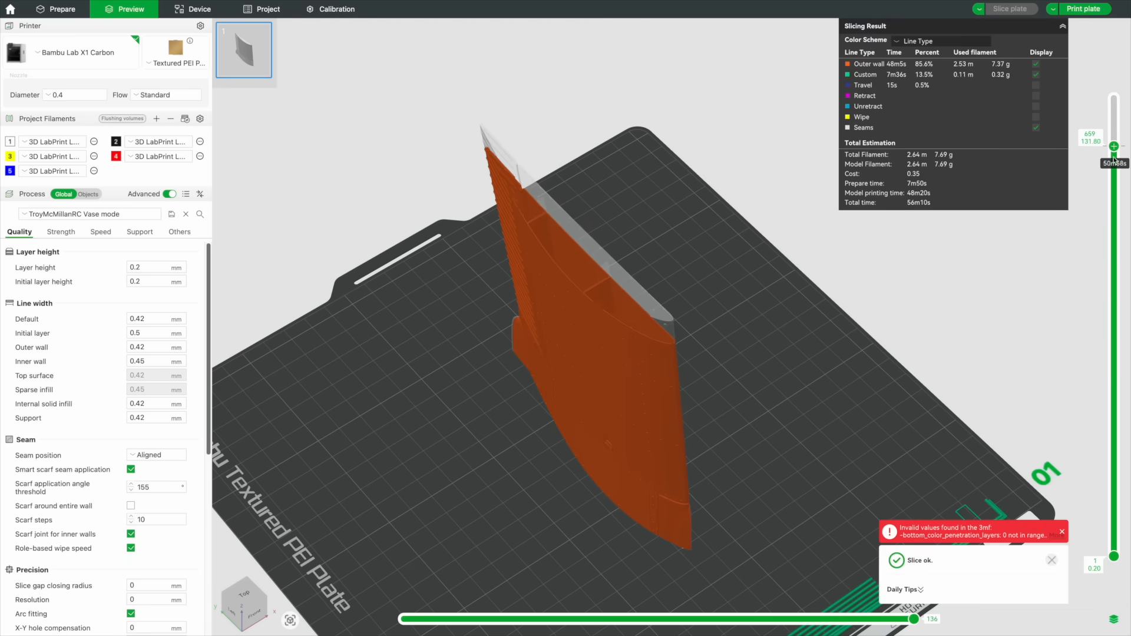
# Set 1 wall loop, 0 top shells, 0% infill, zero gap closing radius and resolution, then re-slice
pyautogui.click(90, 214)
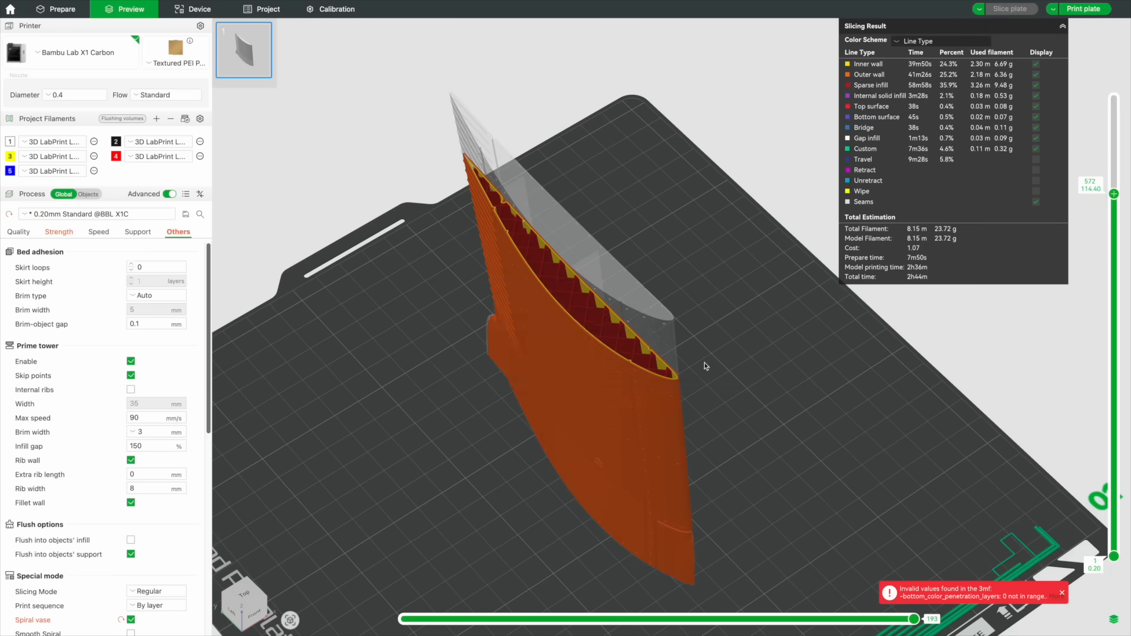
pyautogui.click(59, 232)
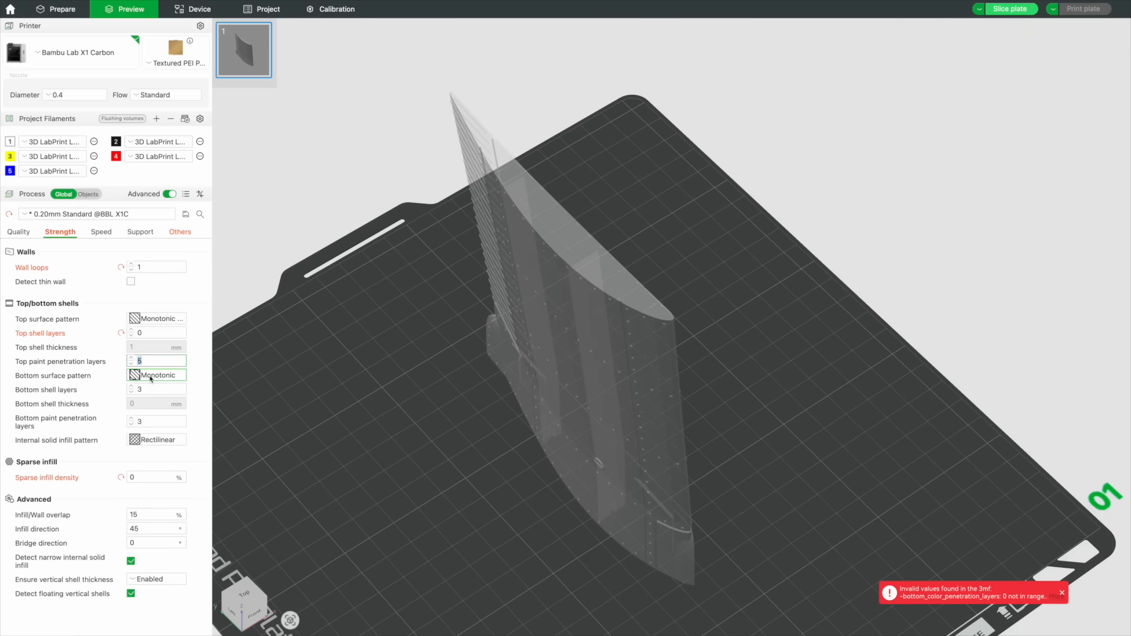
pyautogui.click(18, 232)
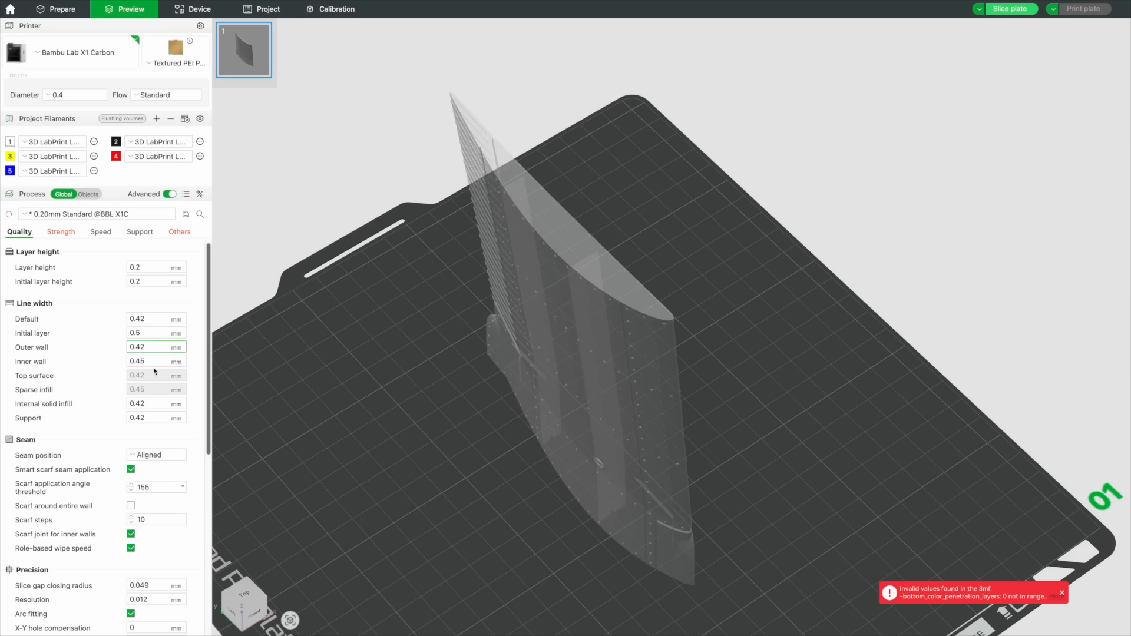
pyautogui.scroll(-3)
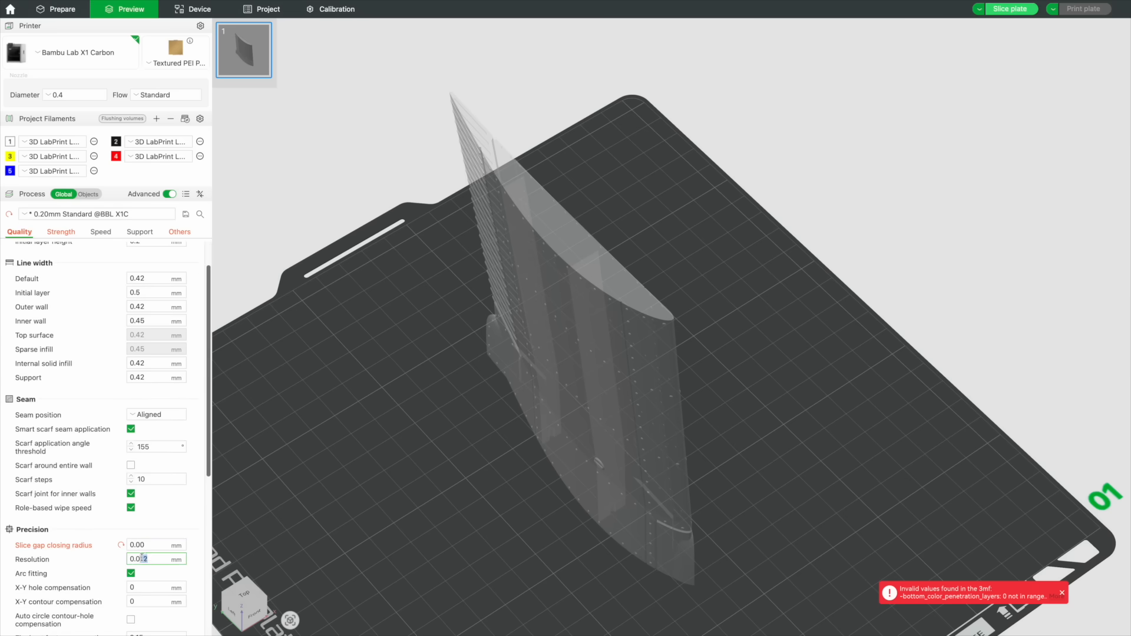
pyautogui.click(1009, 9)
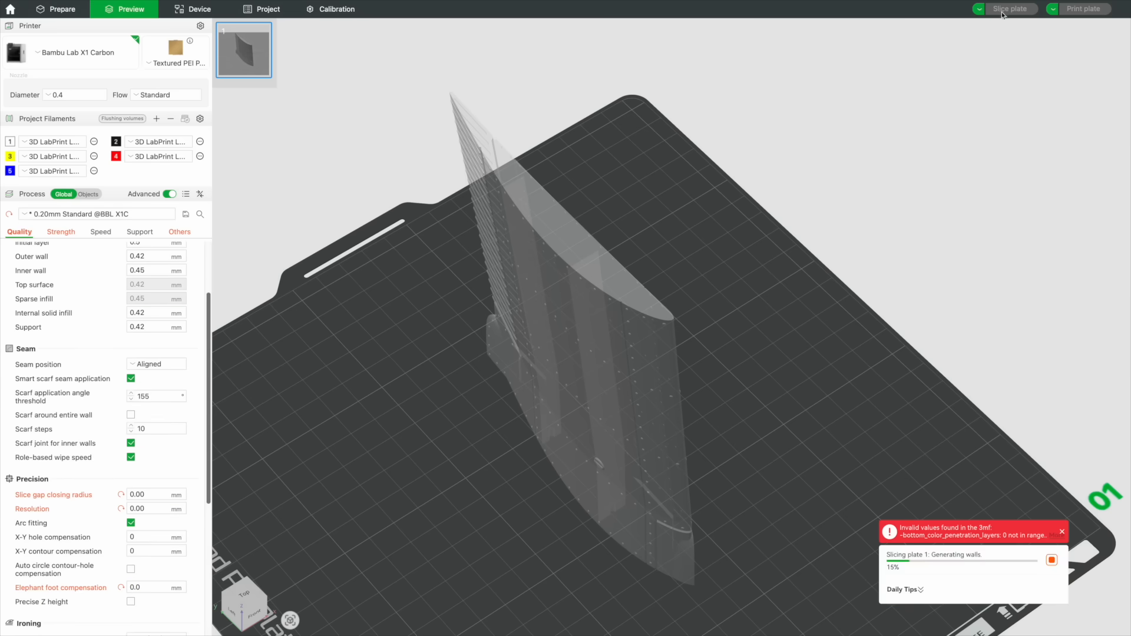
# Slice with 265 °C nozzle temperature and open the print job for Left Wing1
pyautogui.click(1009, 9)
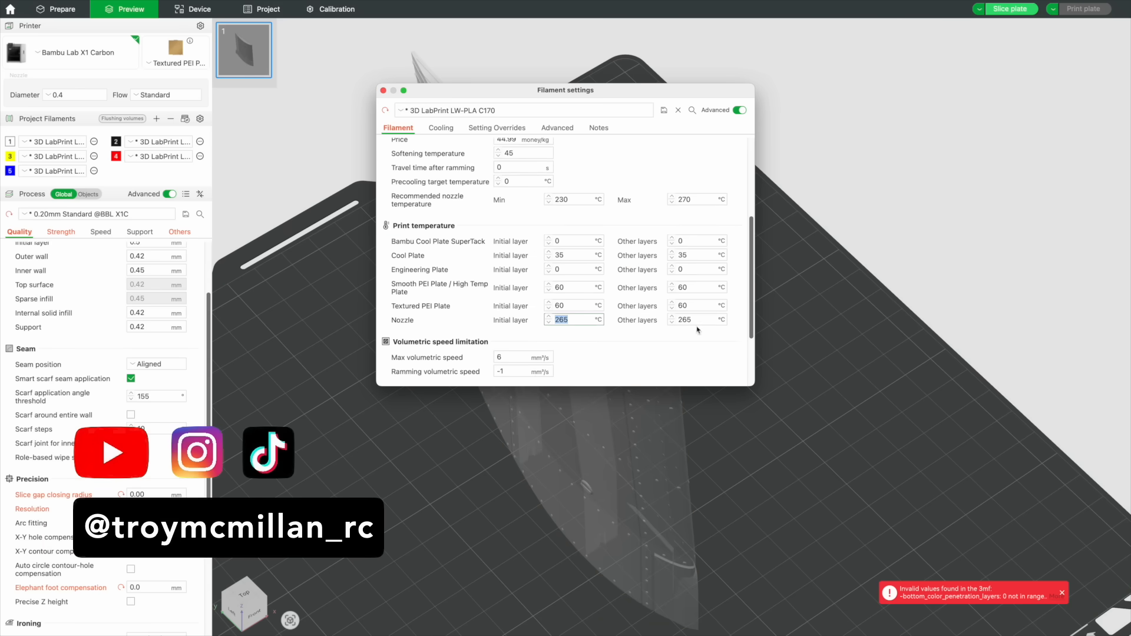
pyautogui.click(1010, 8)
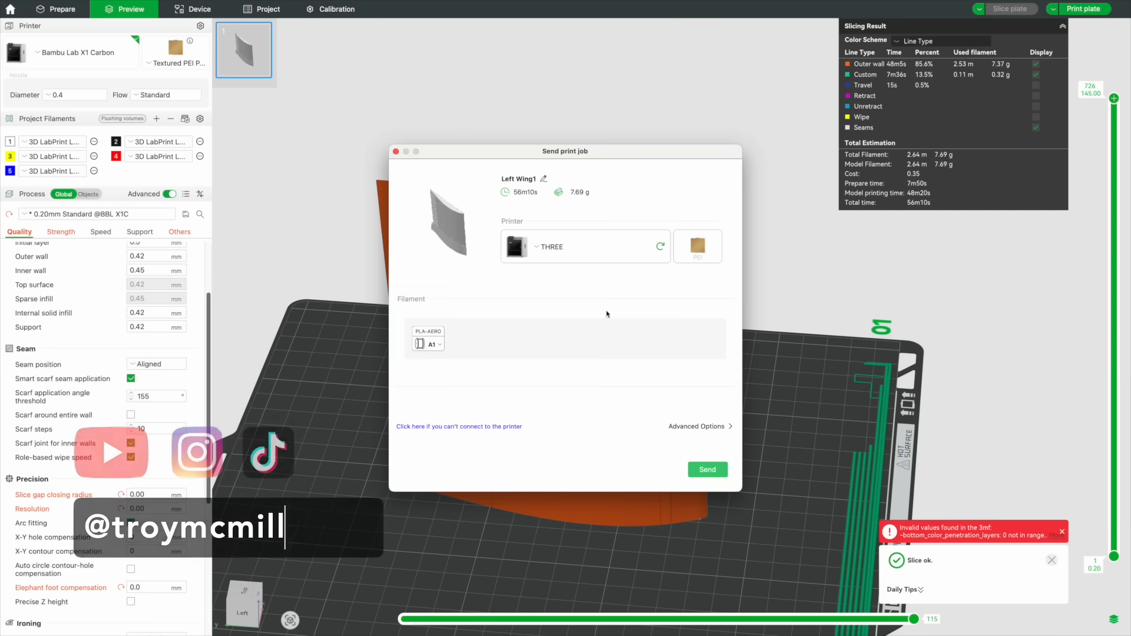
# Close the print job dialog and return to Left Wing1 at position 128, 128, 72.50
pyautogui.click(428, 338)
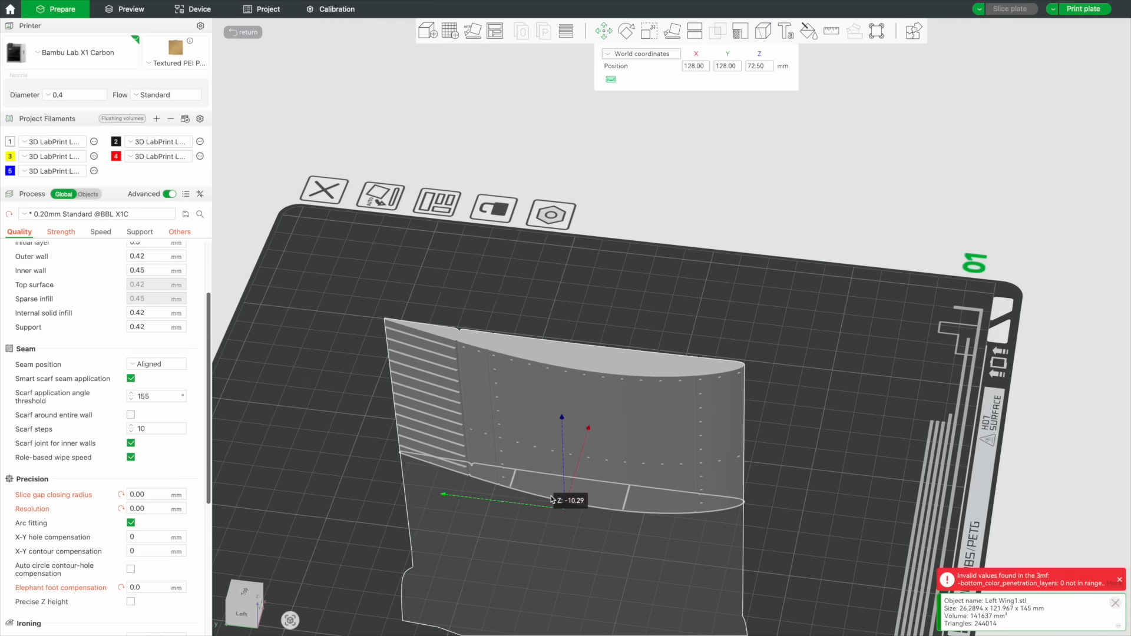
# Open the 3D LabPrint LW-PLA C170 filament settings at the flow ratio field
pyautogui.click(1009, 9)
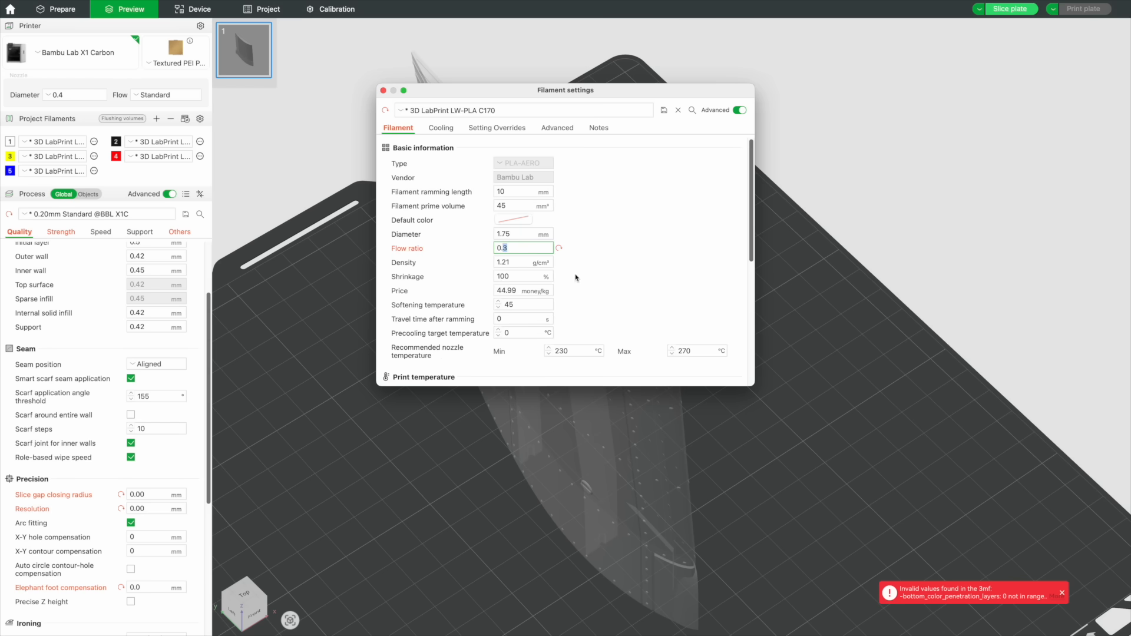
# Enter 0.45 as the LW-PLA C170 filament flow ratio
pyautogui.write('0.5')
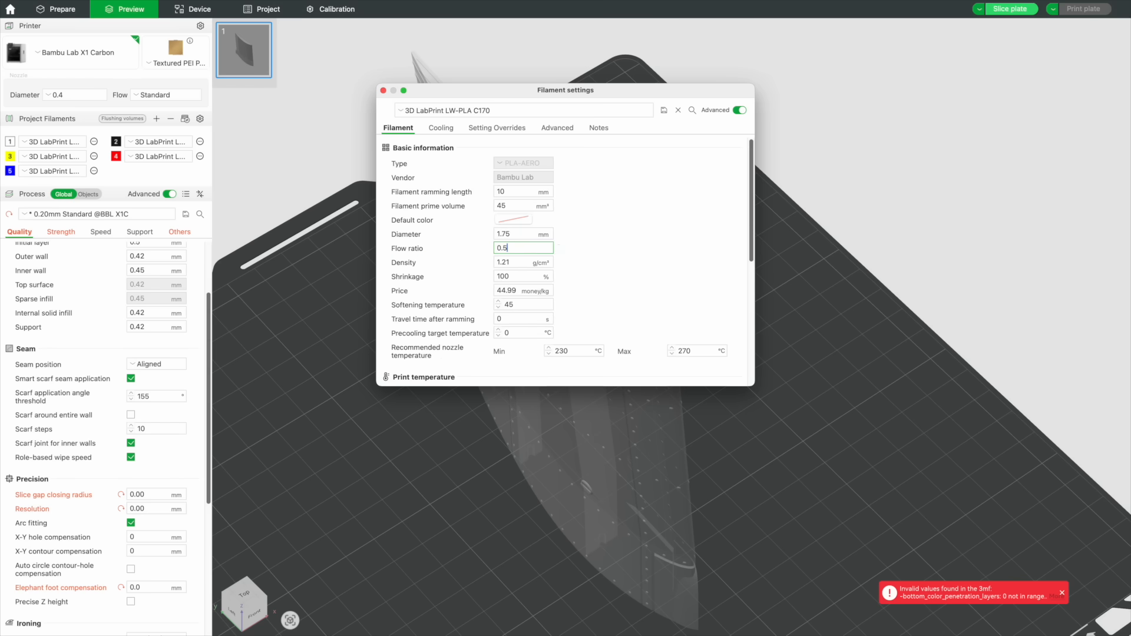
pyautogui.write('0.45')
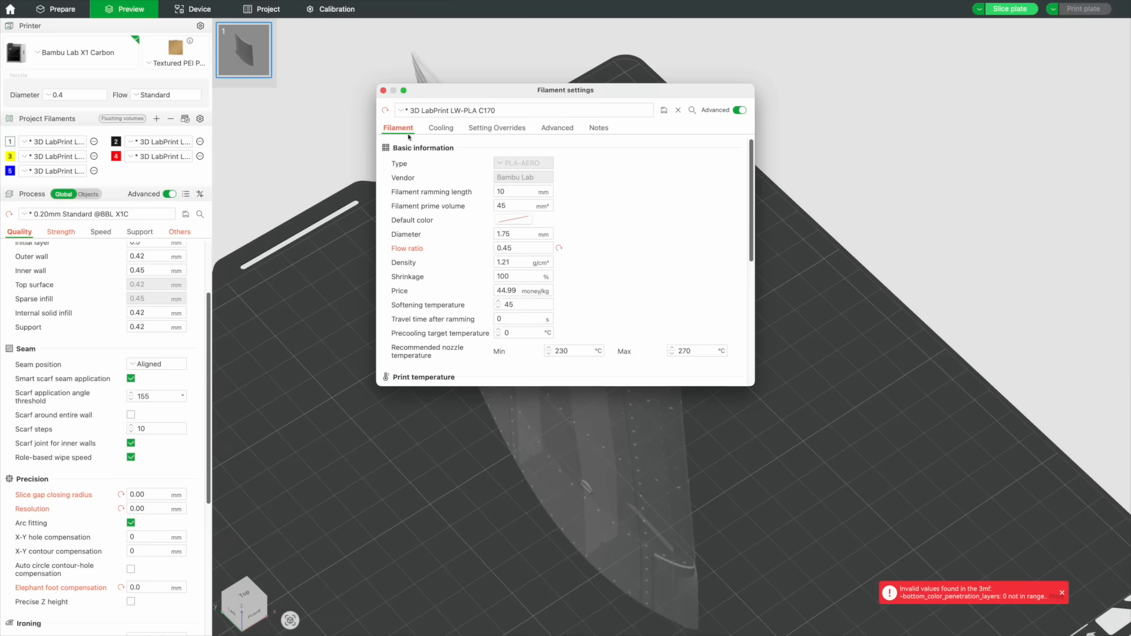